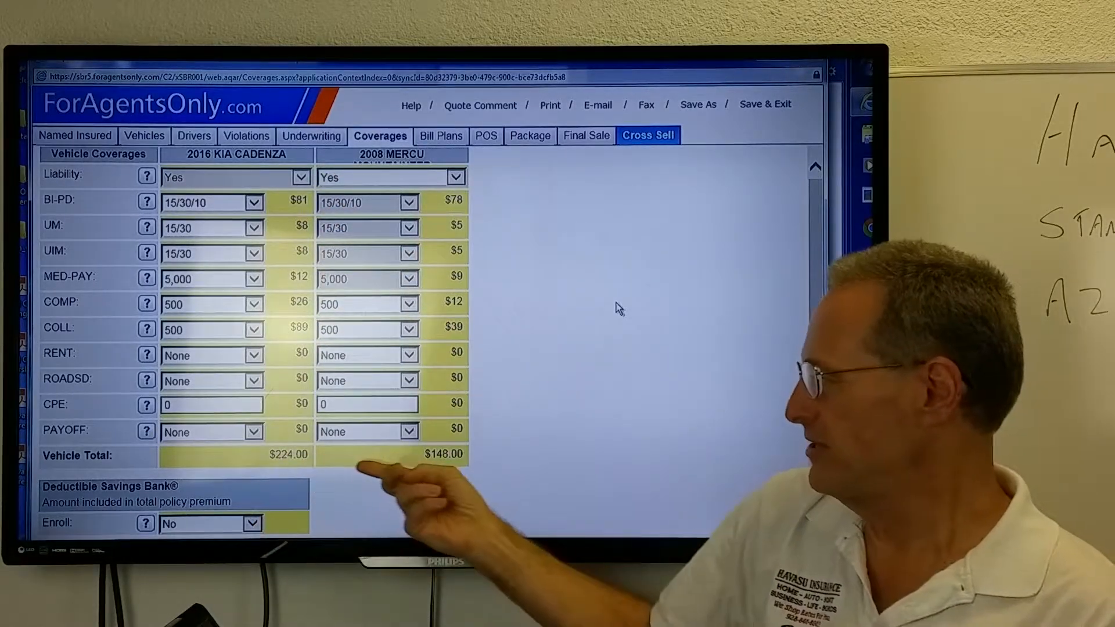
mouse_move(673, 309)
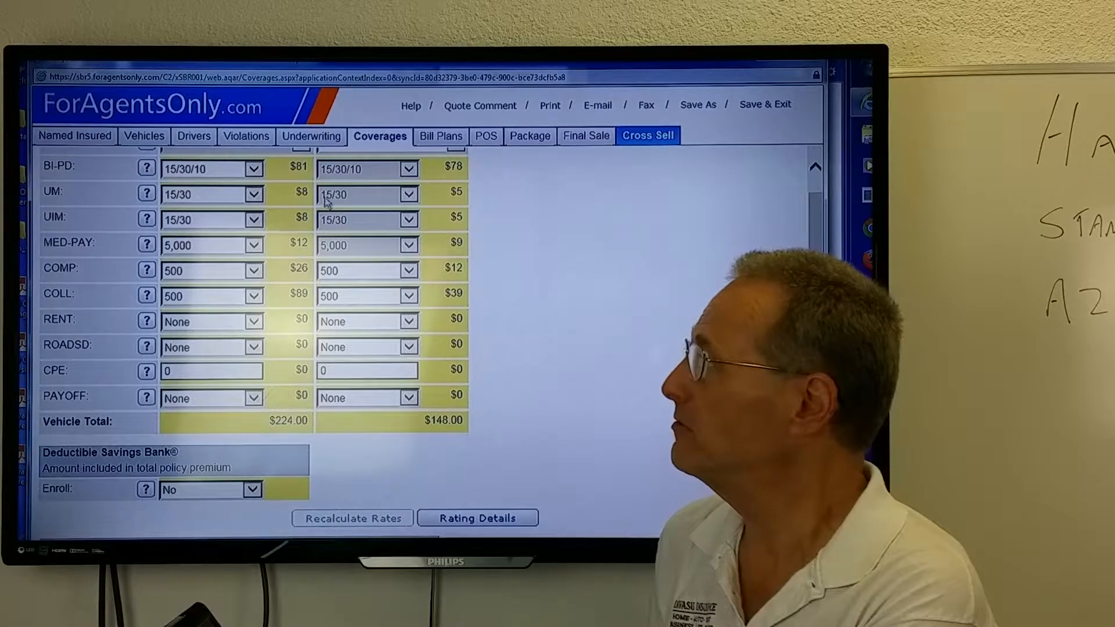
Set both vehicles to BI-PD 100/300/100, UM 100/300 and UIM 100/300
left_click(252, 168)
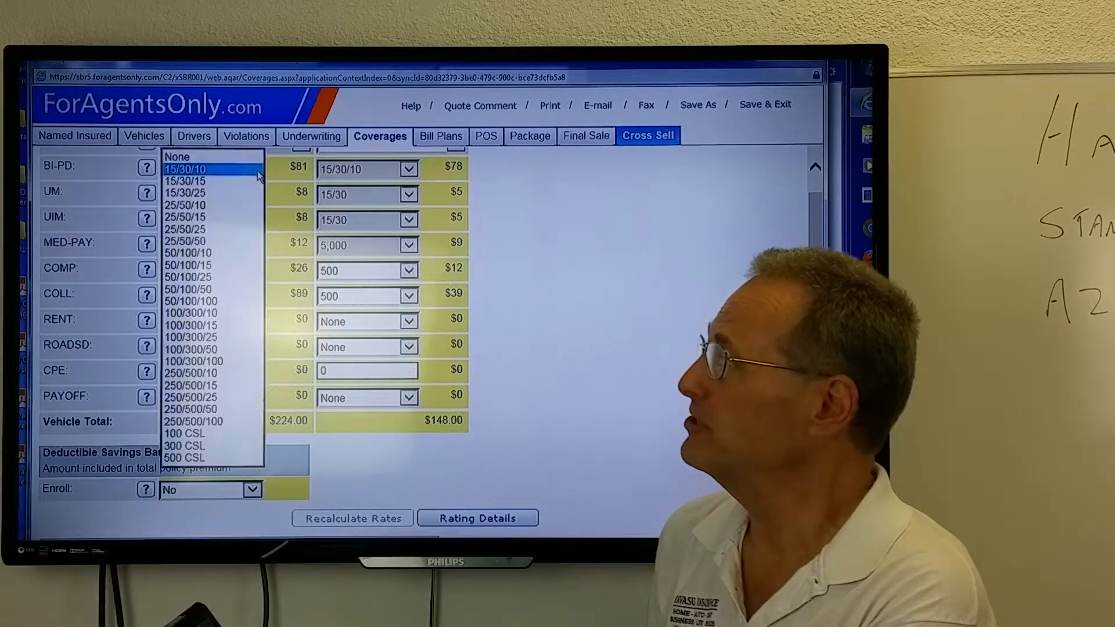
mouse_move(238, 388)
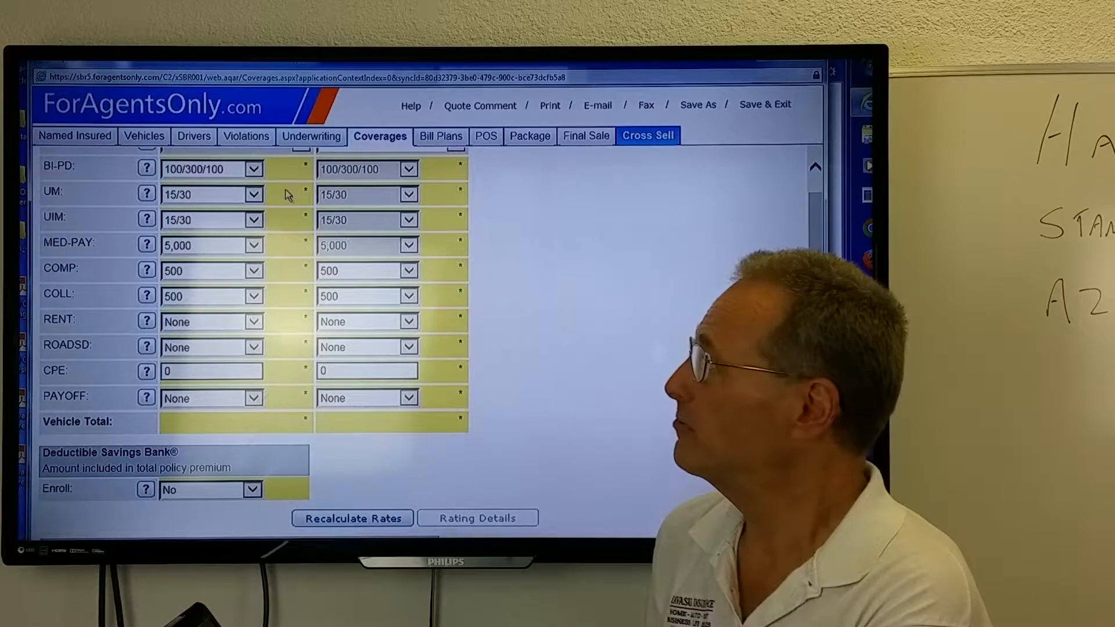
left_click(254, 194)
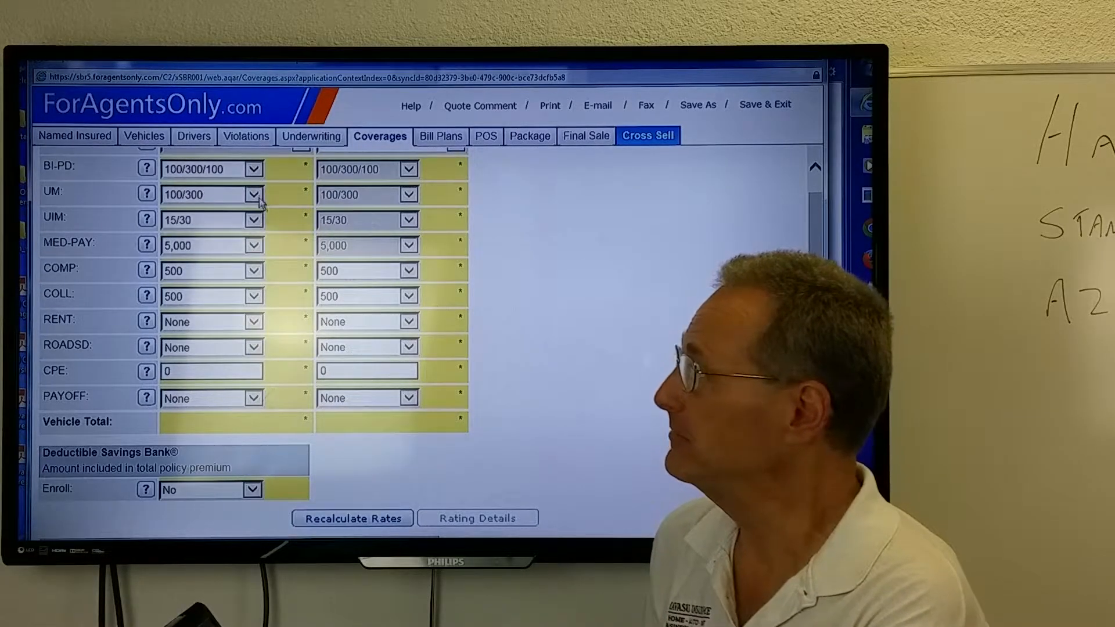
left_click(254, 195)
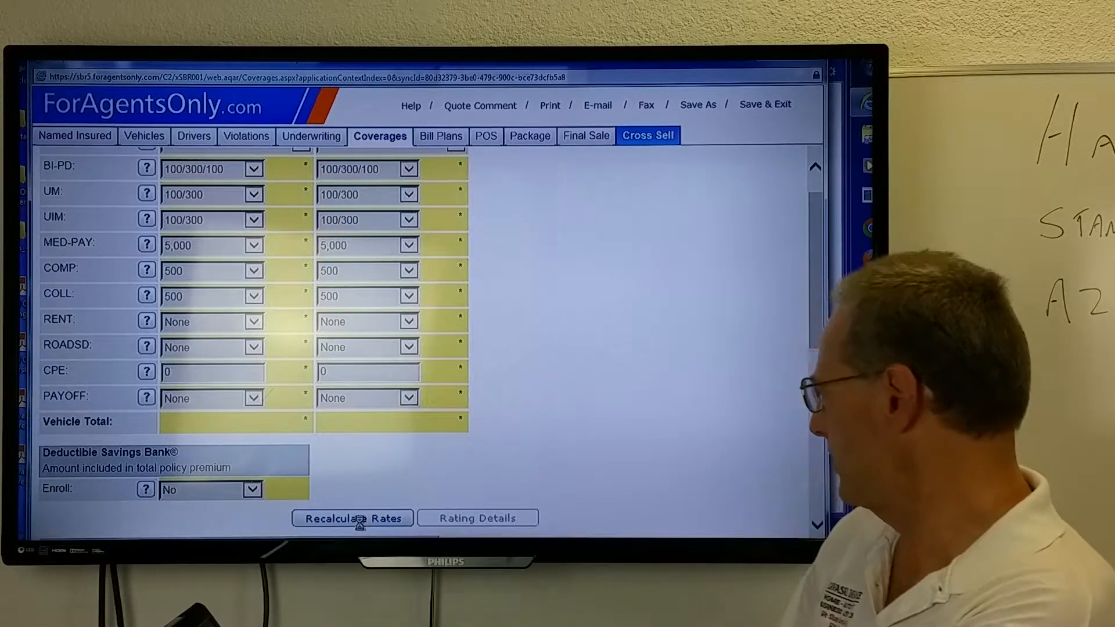
Recalculate rates to vehicle totals of $278.00 and $192.00 and review the applied discounts
left_click(351, 518)
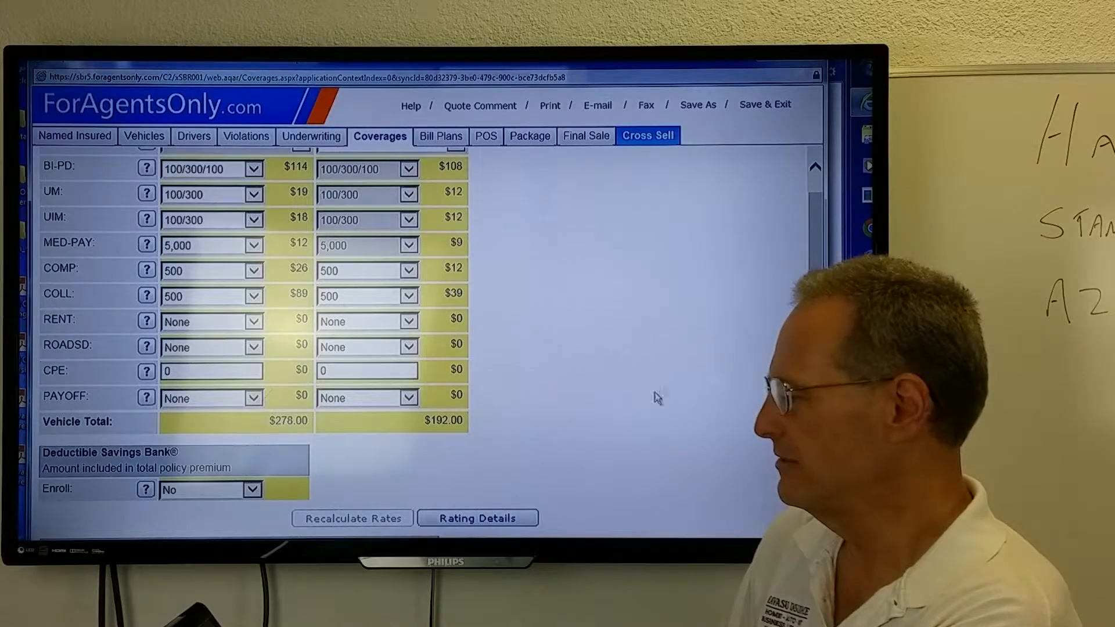
scroll("down", 3)
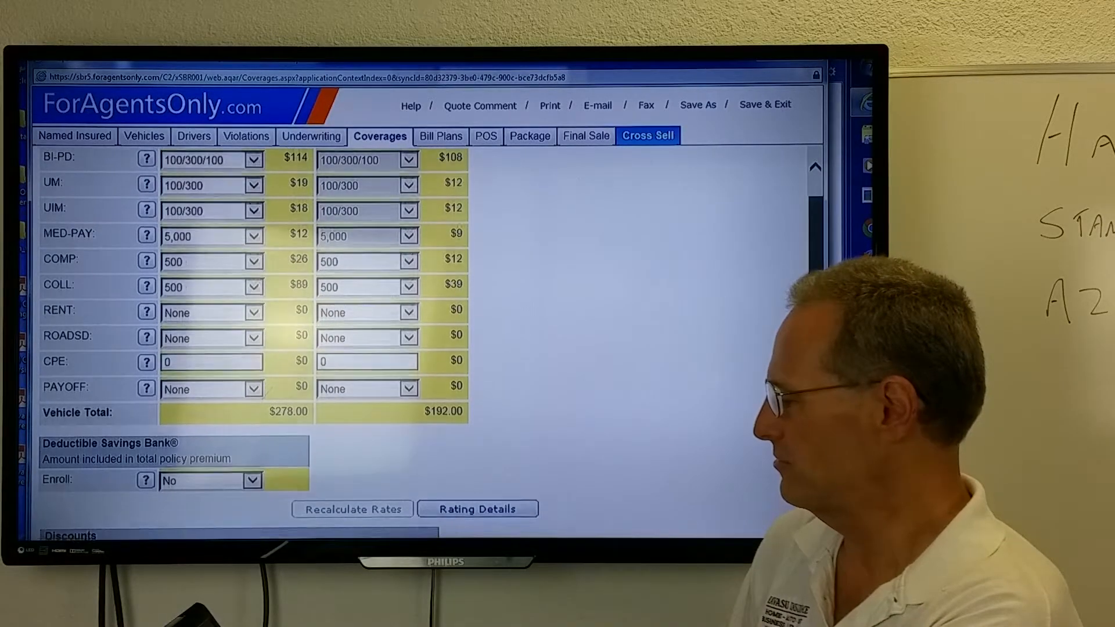
scroll("down", 3)
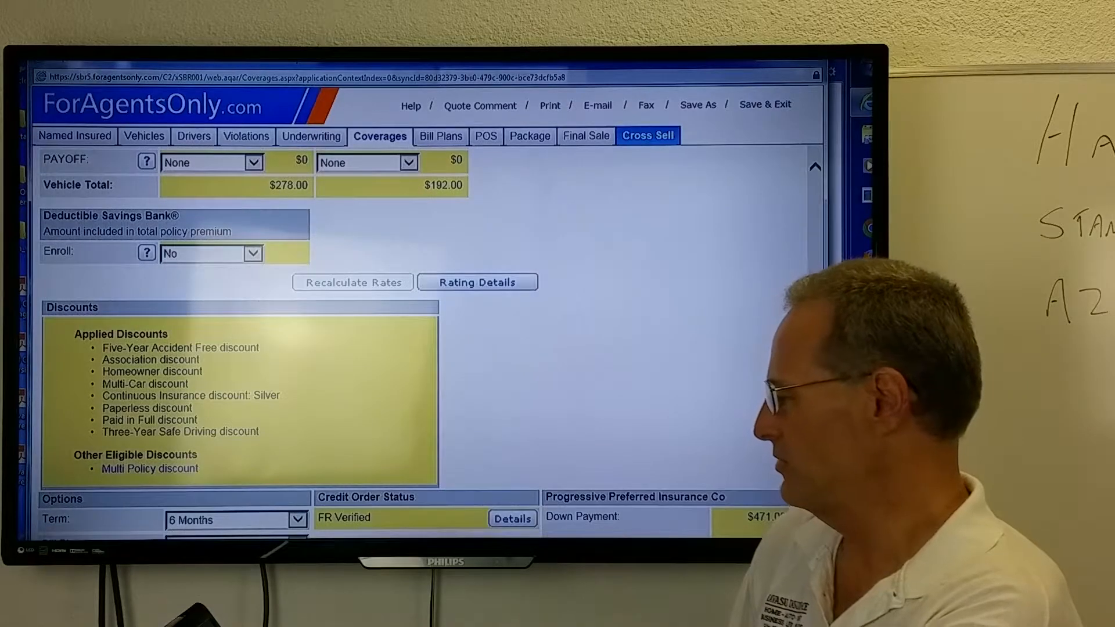